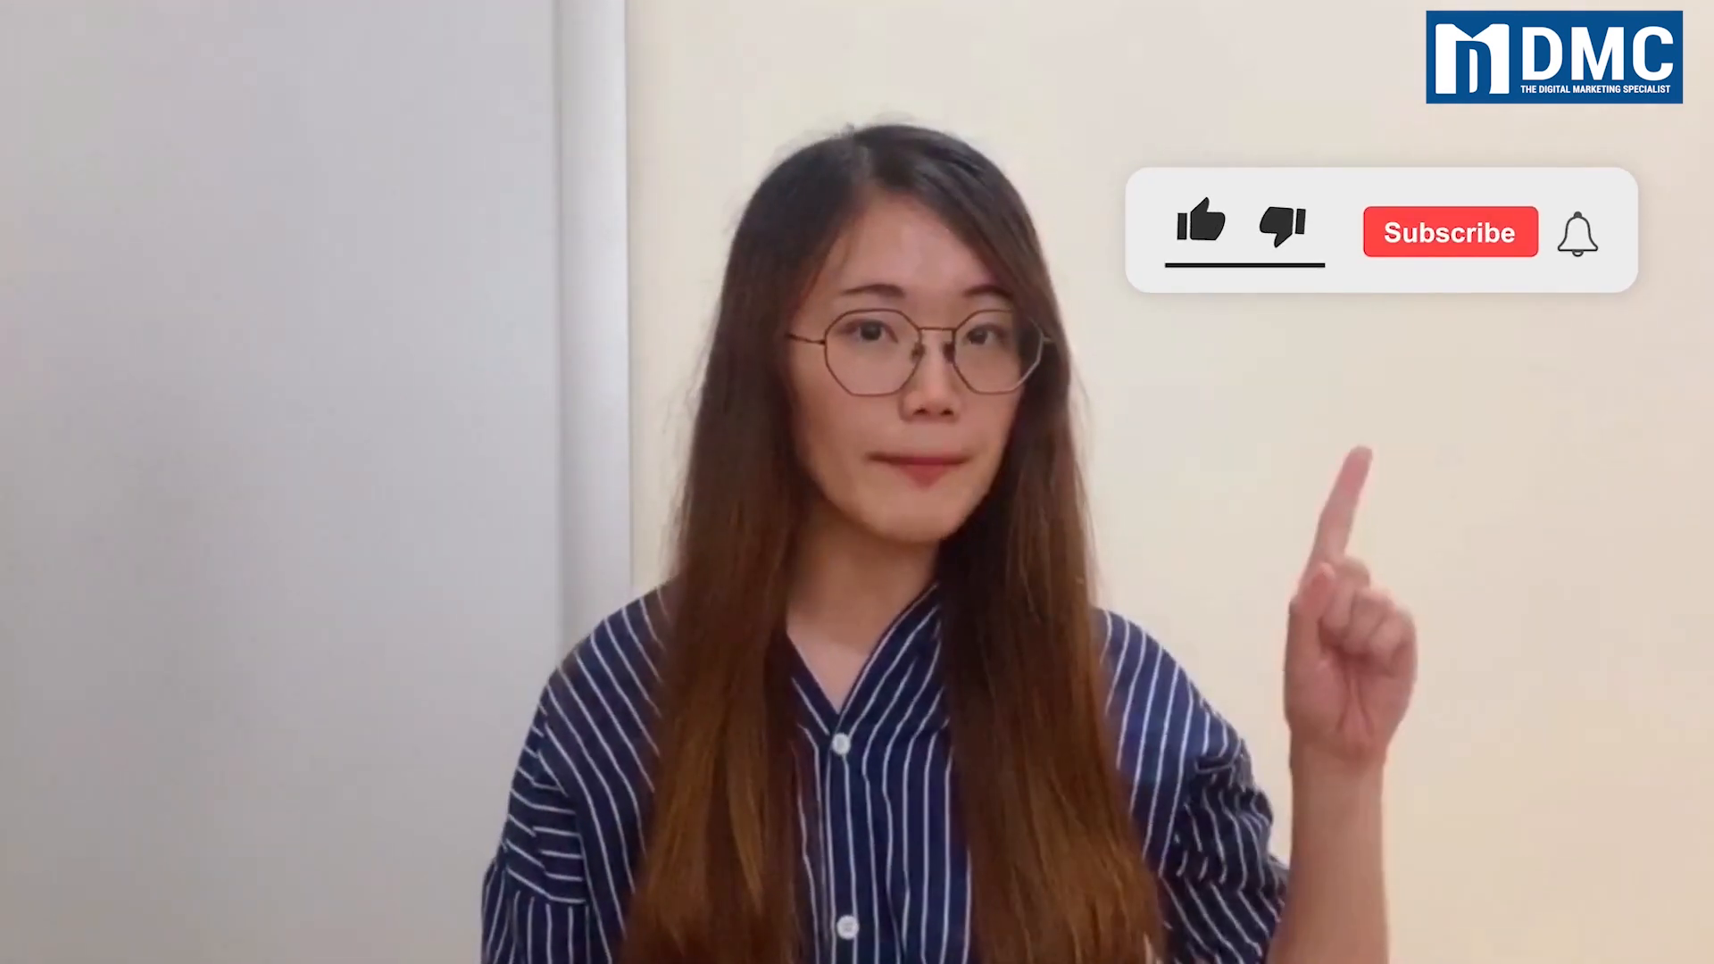
Play the outro clip as the overlay animation likes, subscribes and rings the notification bell
left_click(1202, 225)
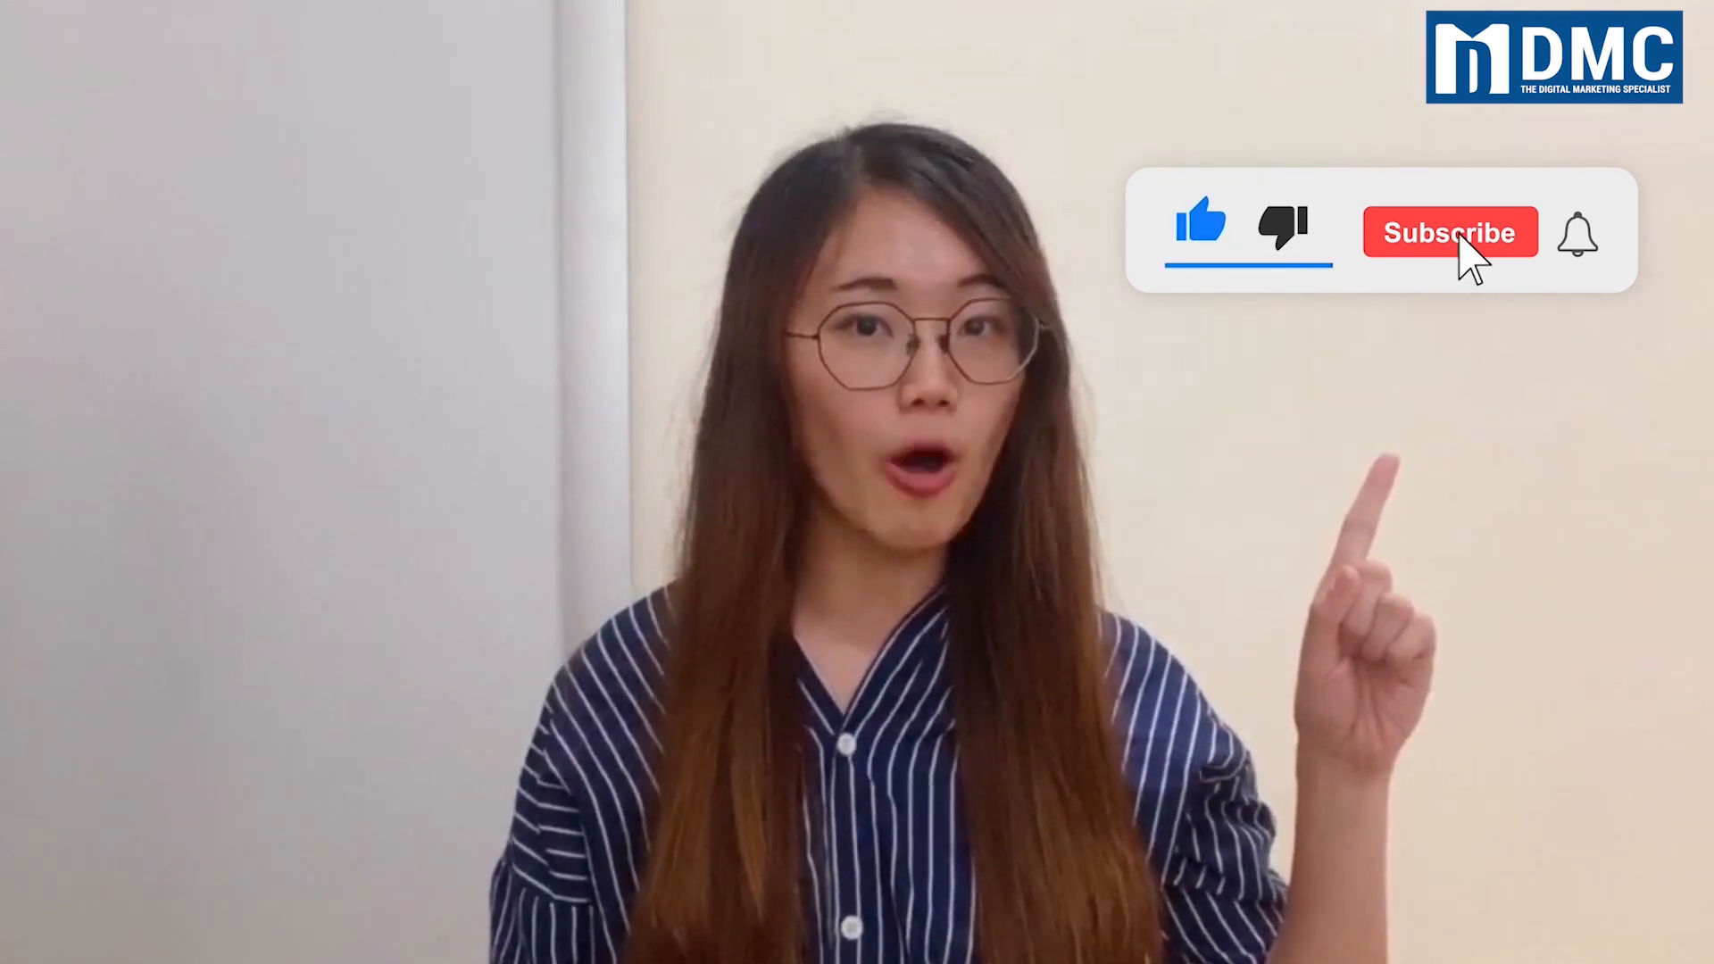
left_click(1449, 232)
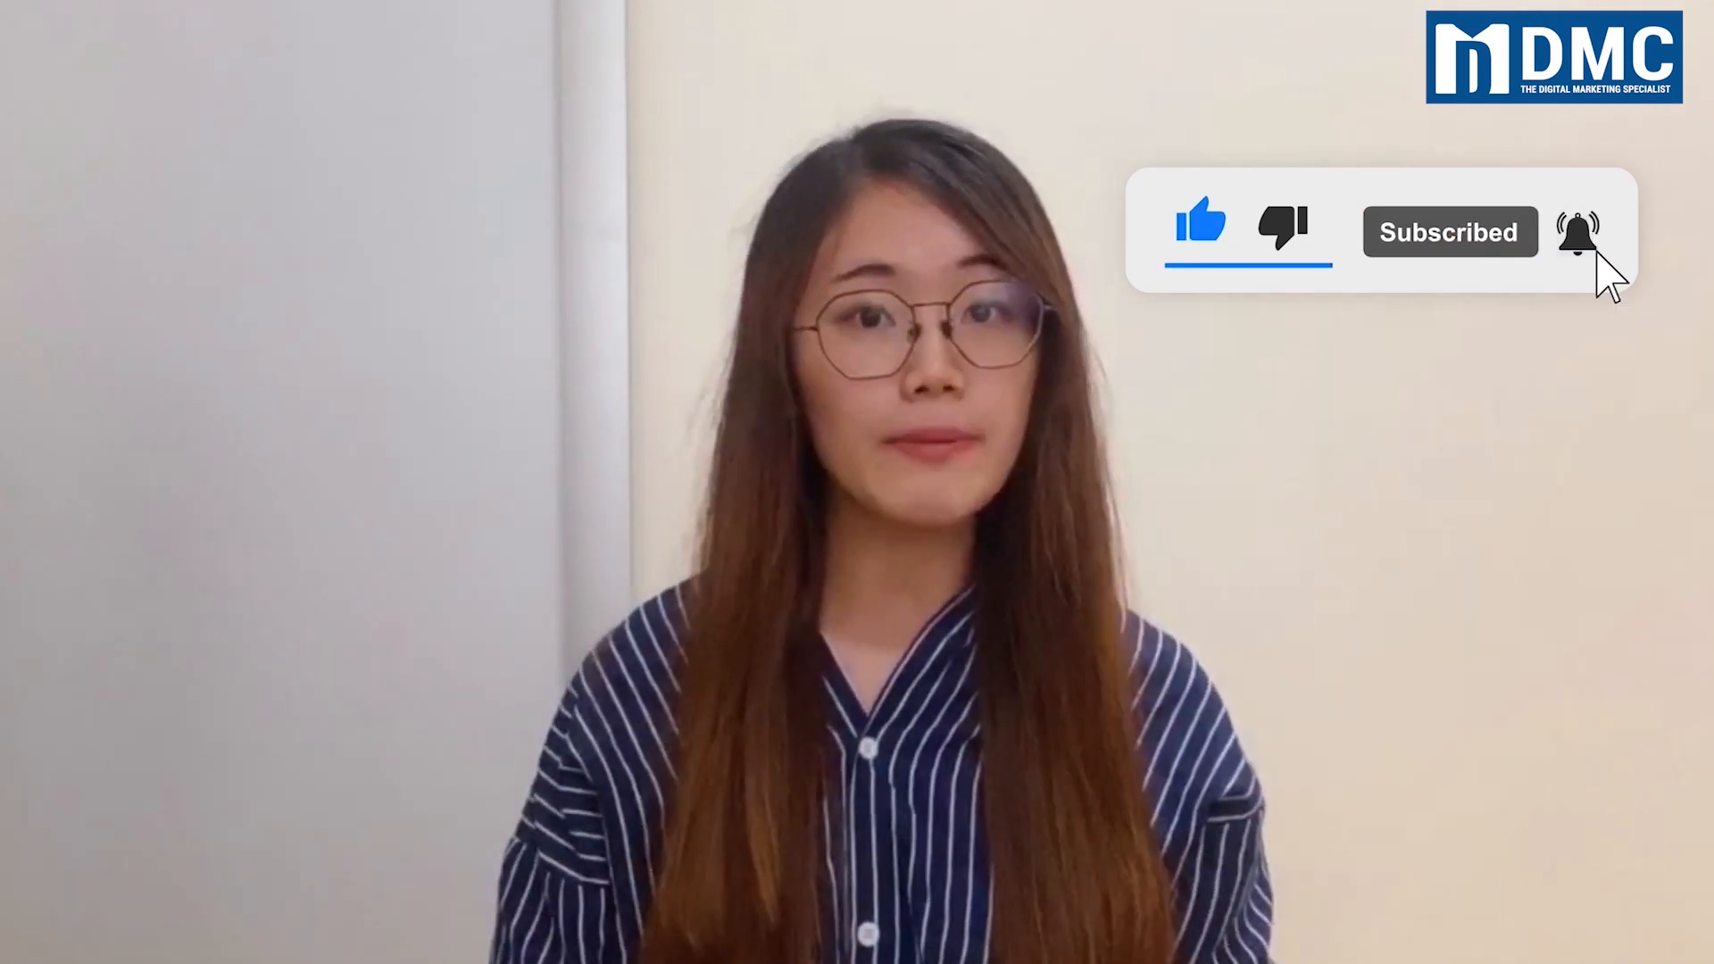